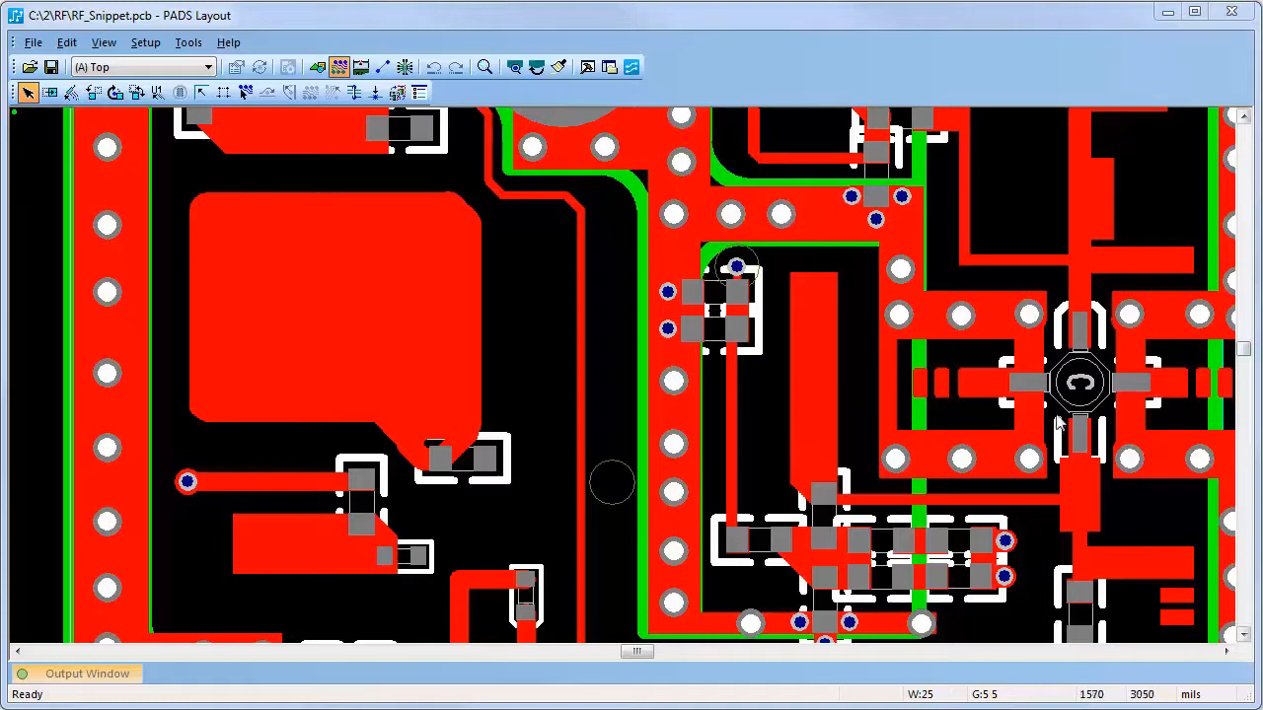
mouse_move(1215, 388)
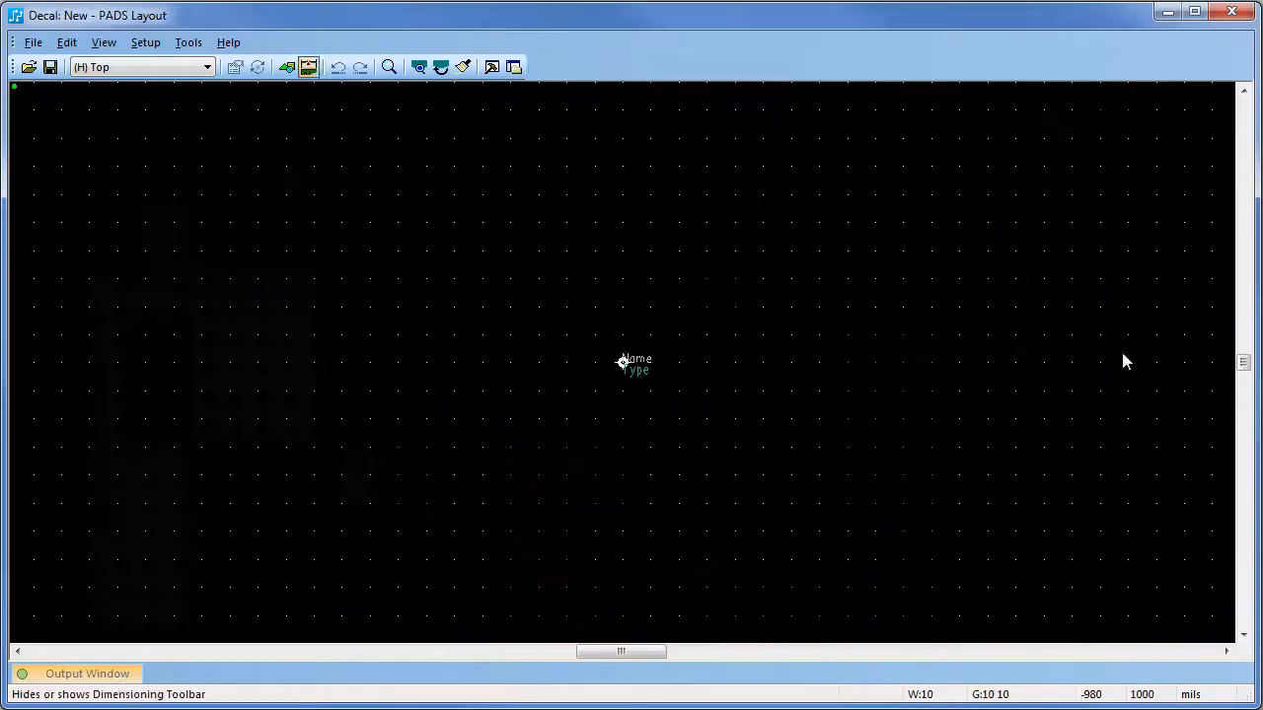
- Import spiral2D.dxf with layer 2D_LINE_01 as copper, and accept GND 25MIL aligned via patterns
click(287, 66)
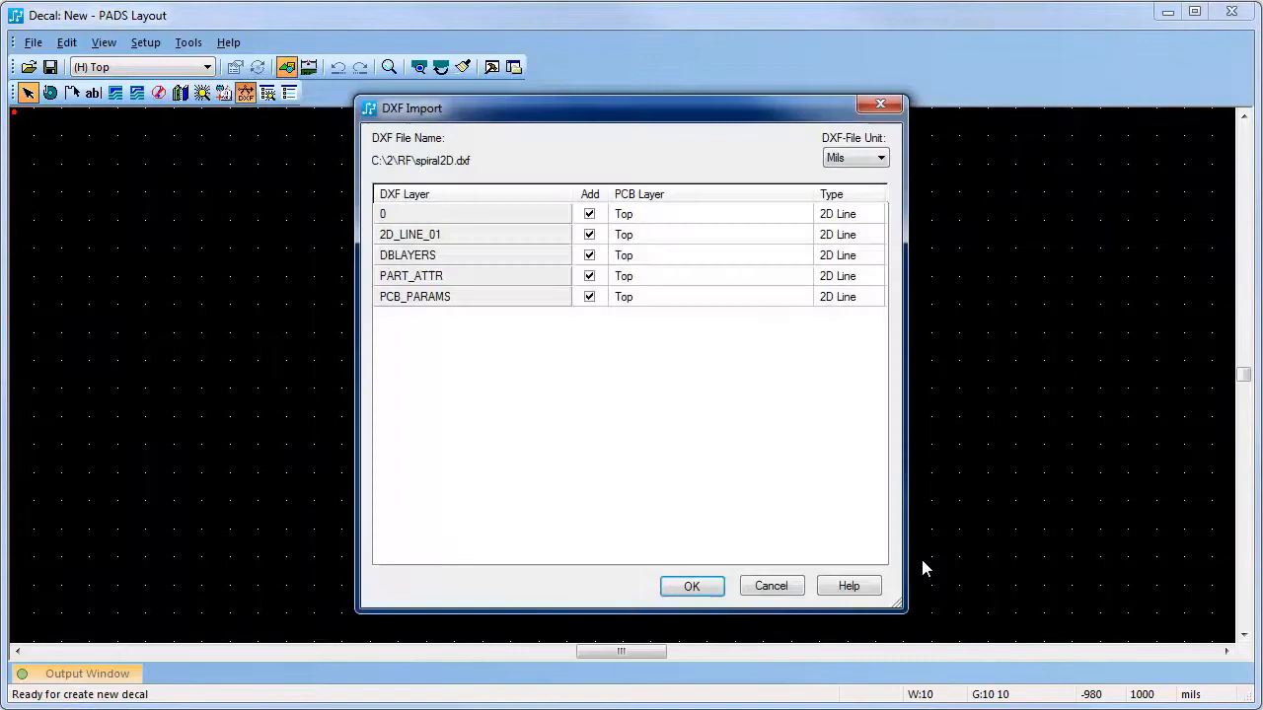
click(875, 234)
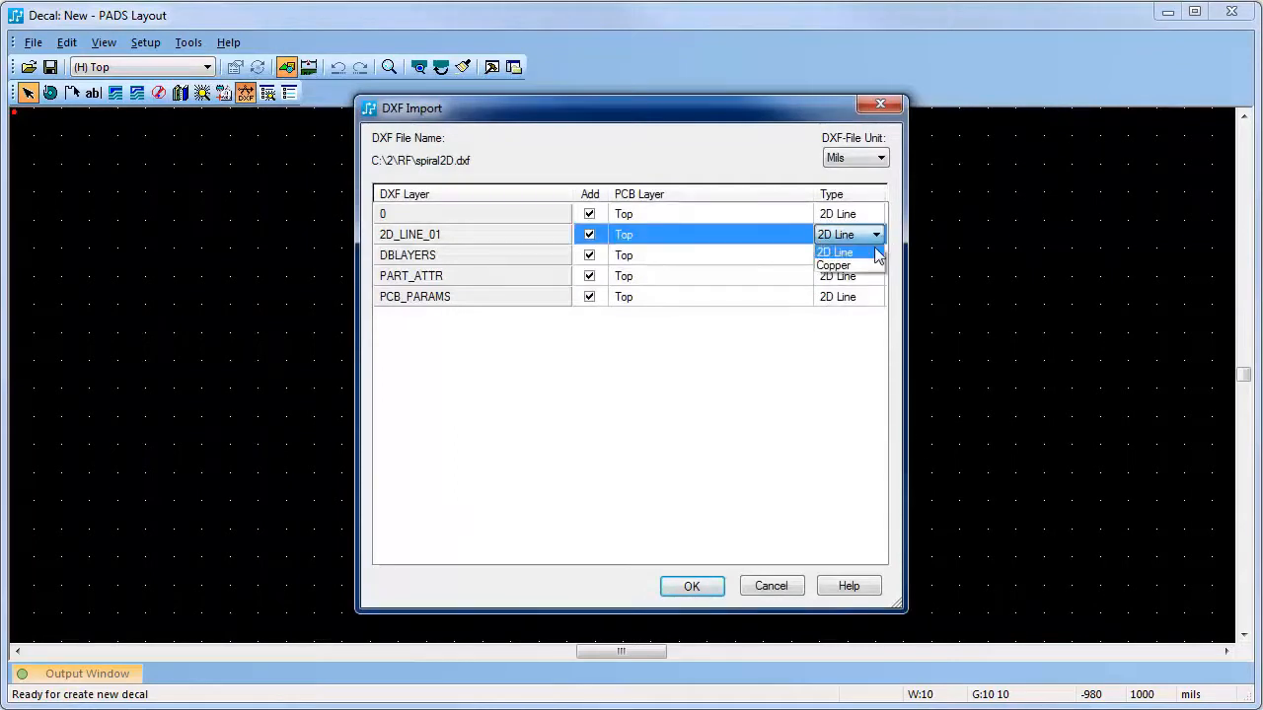
click(692, 585)
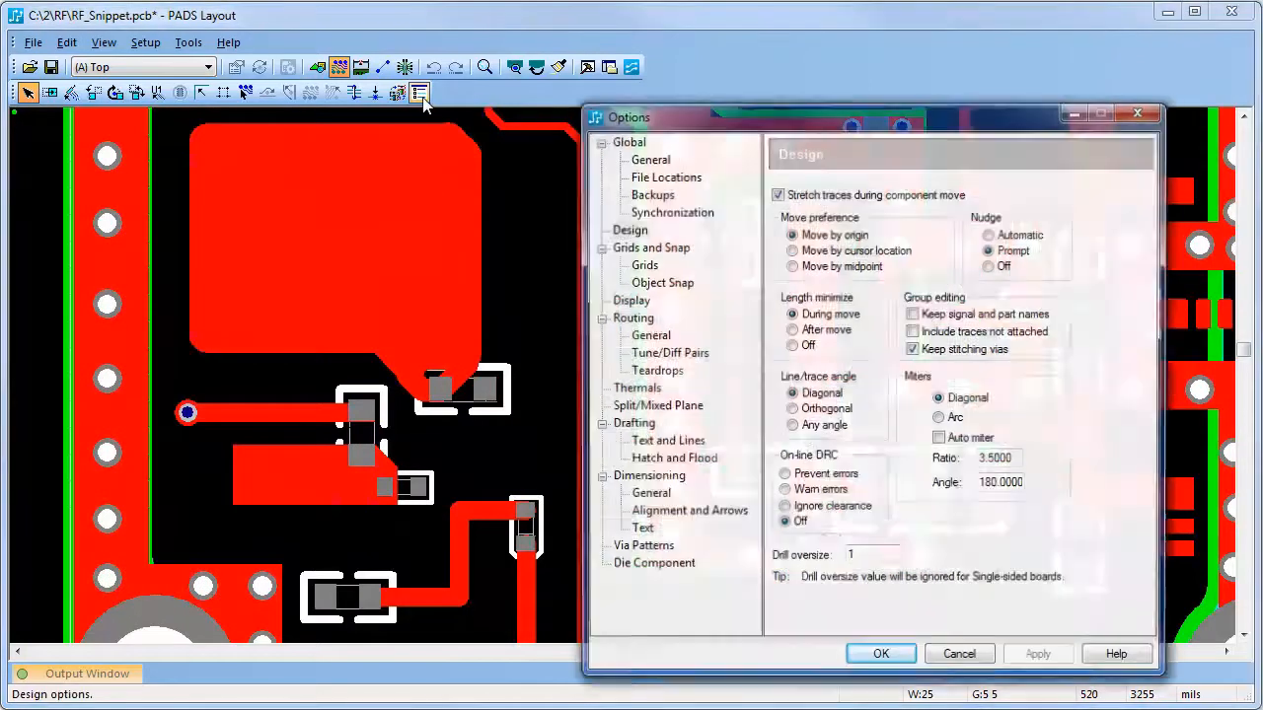
click(643, 548)
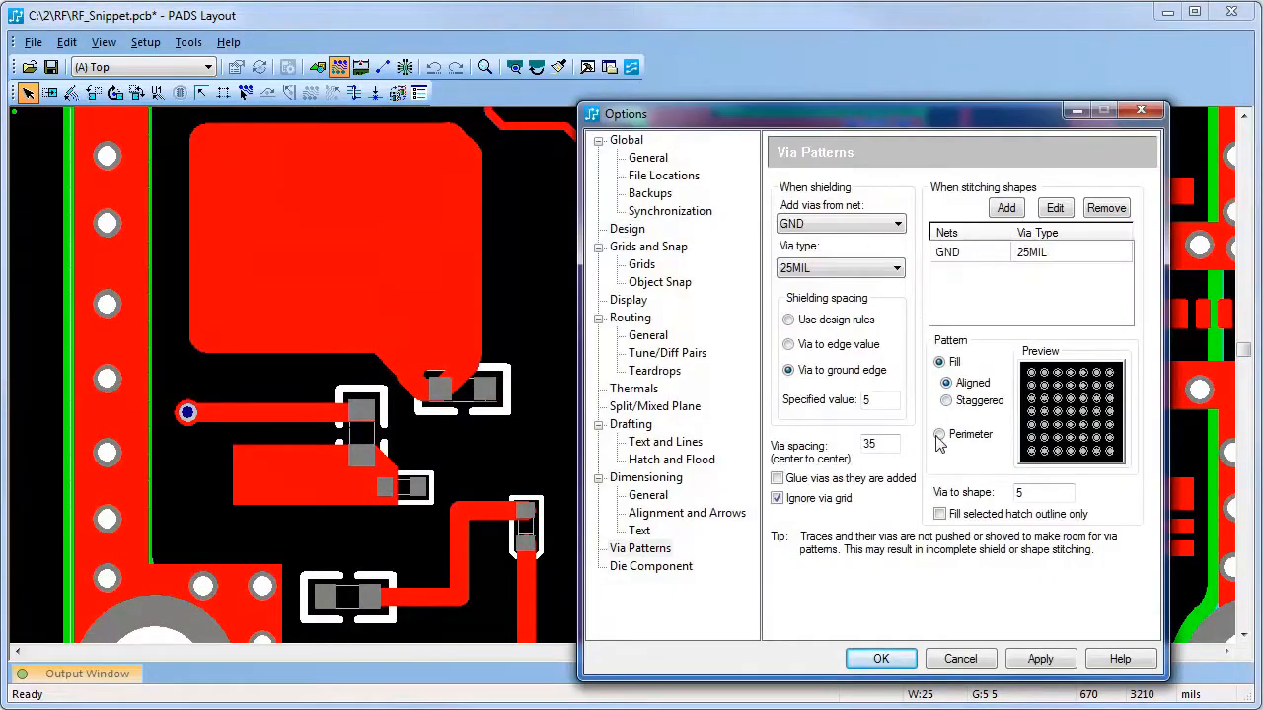
click(938, 434)
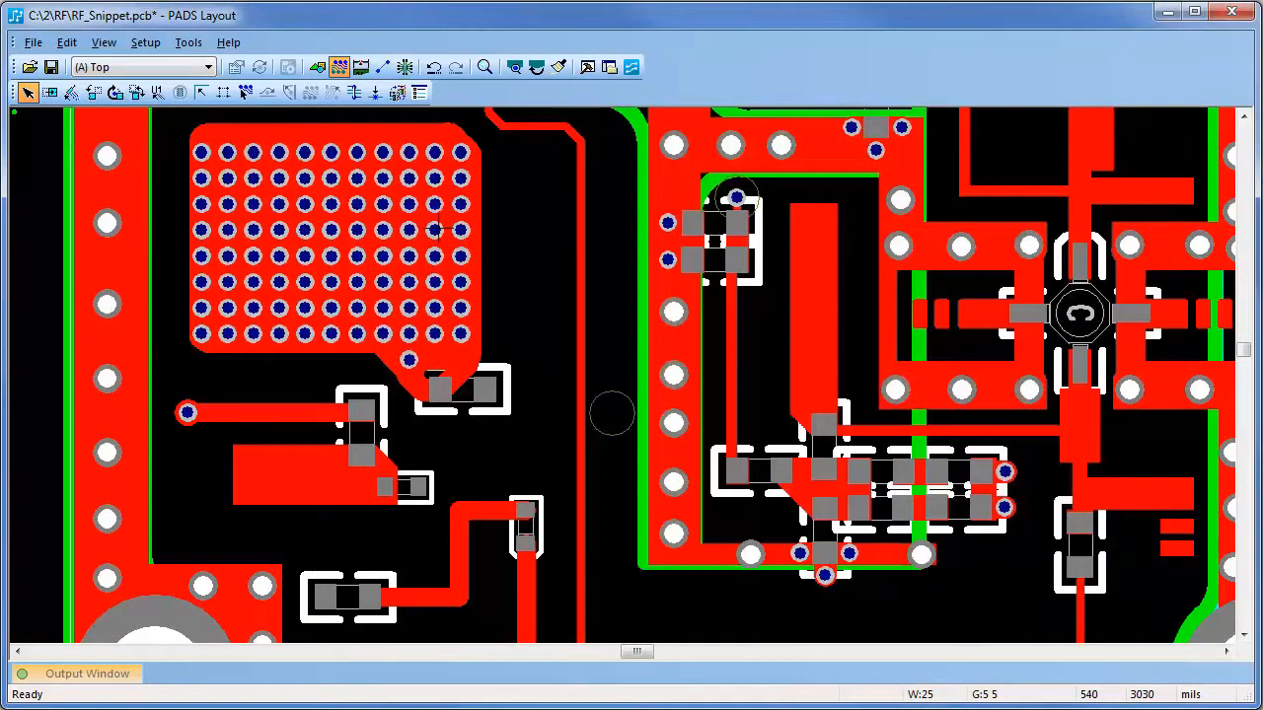
- Bring up the context menu on the large upper-left copper shape for via stitching
right_click(335, 237)
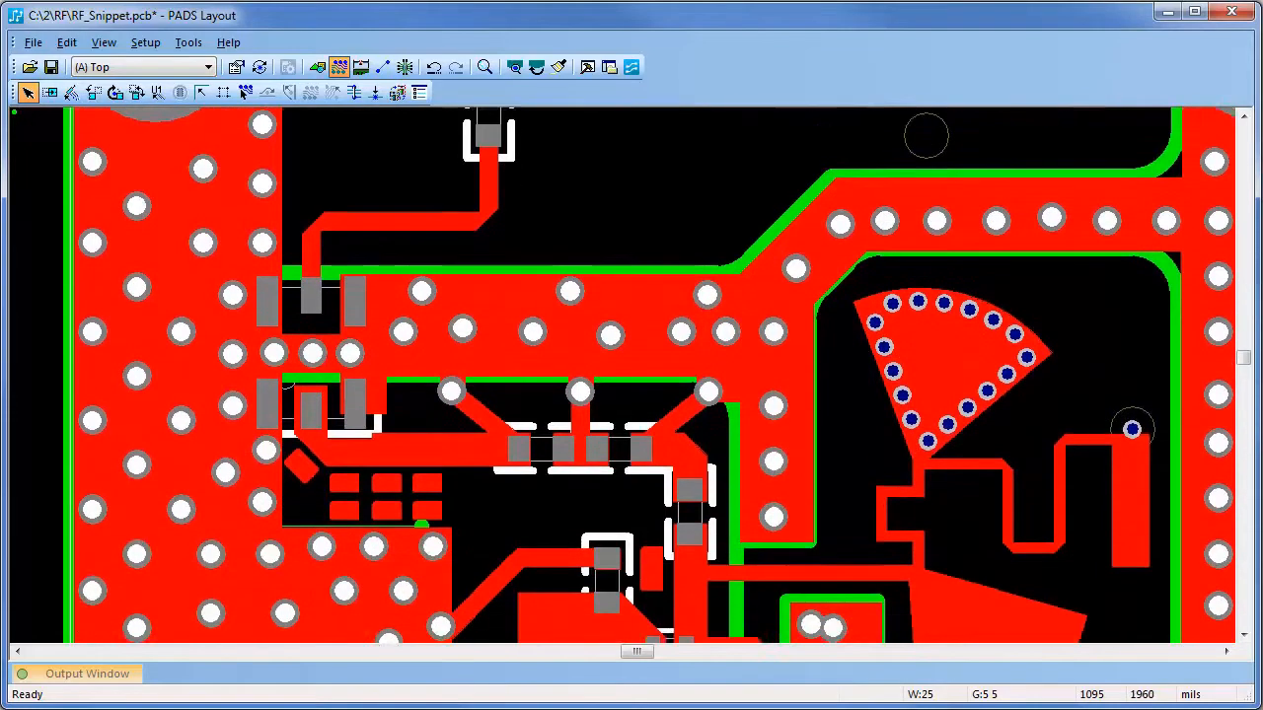
scroll(down, 3)
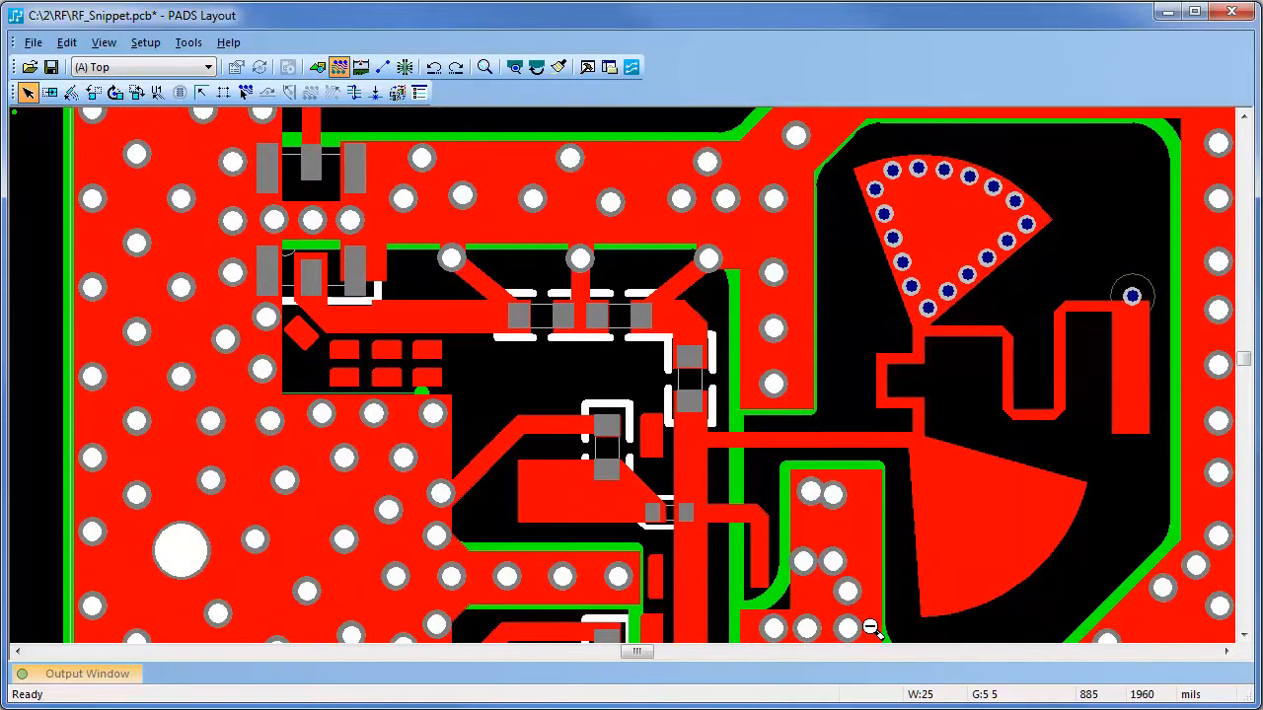